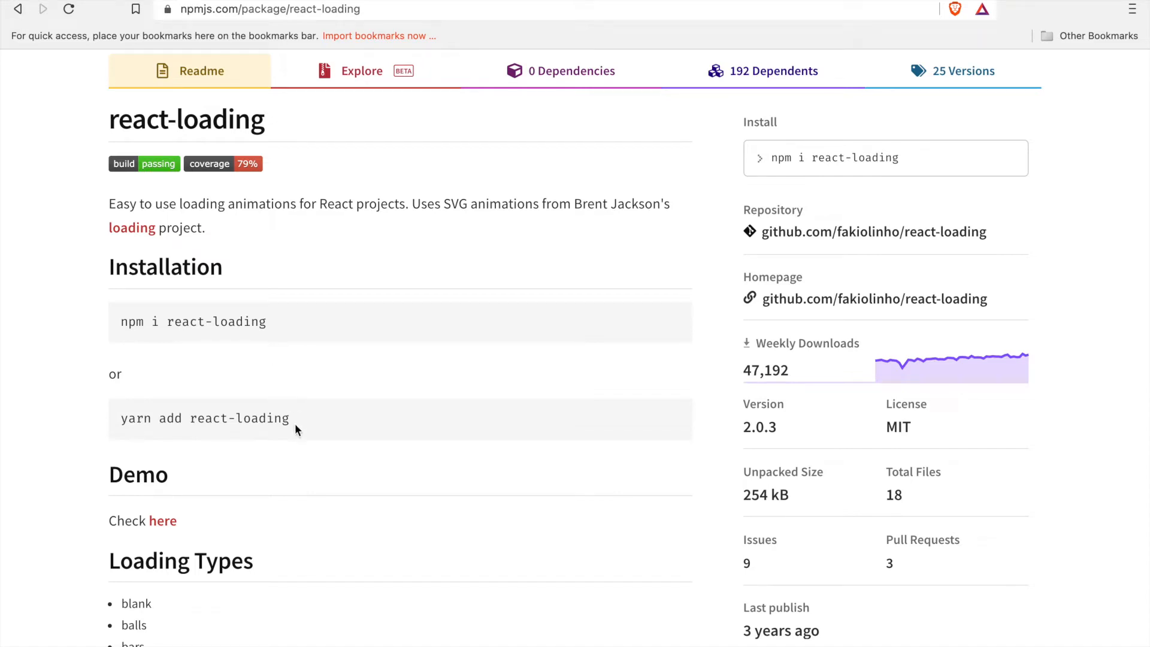
{"action": "mouse_move", "coordinate": [195, 414]}
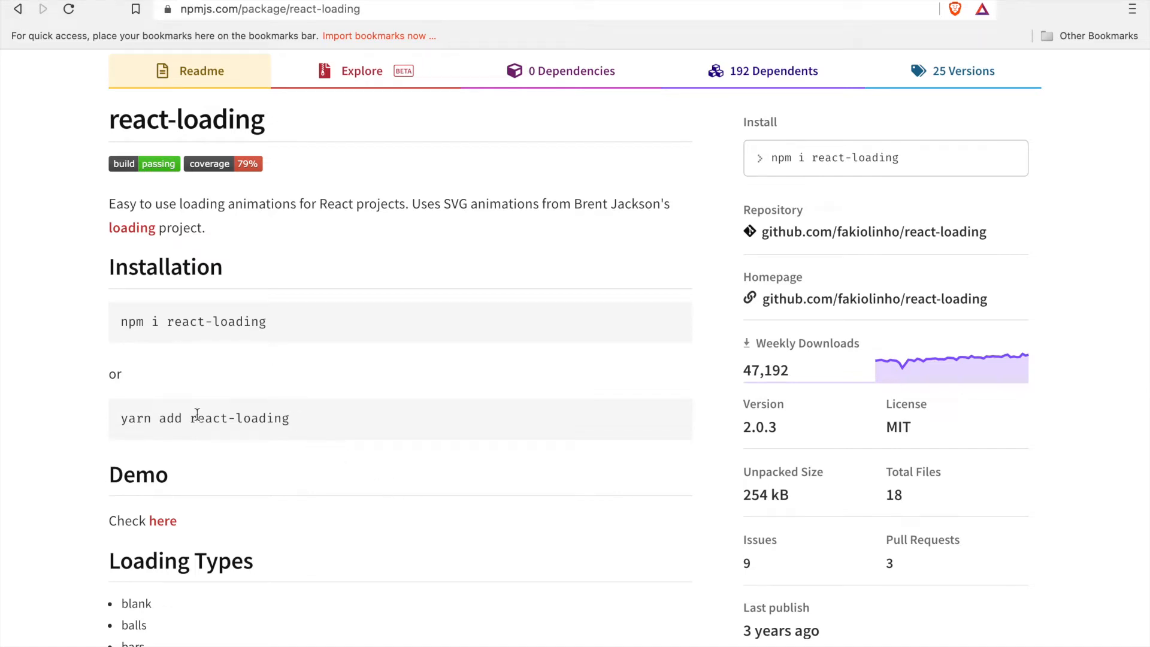
{"action": "mouse_move", "coordinate": [479, 463]}
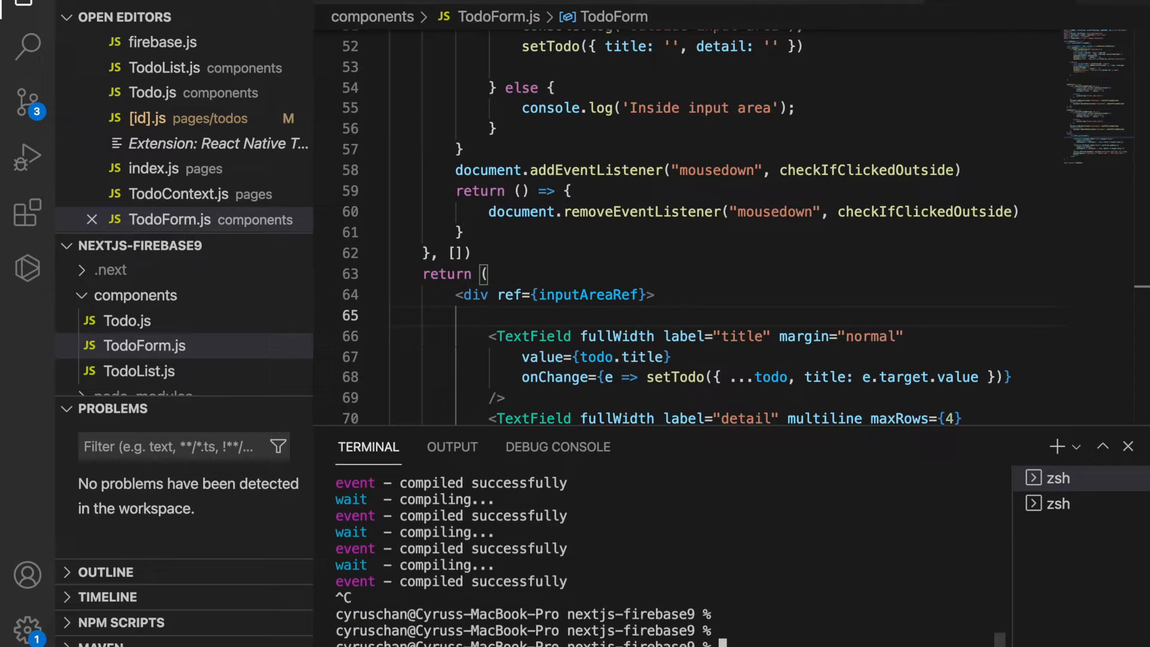
Run yarn add react-loading in the VS Code terminal to install the package.
{"action": "type", "text": "yarn add react"}
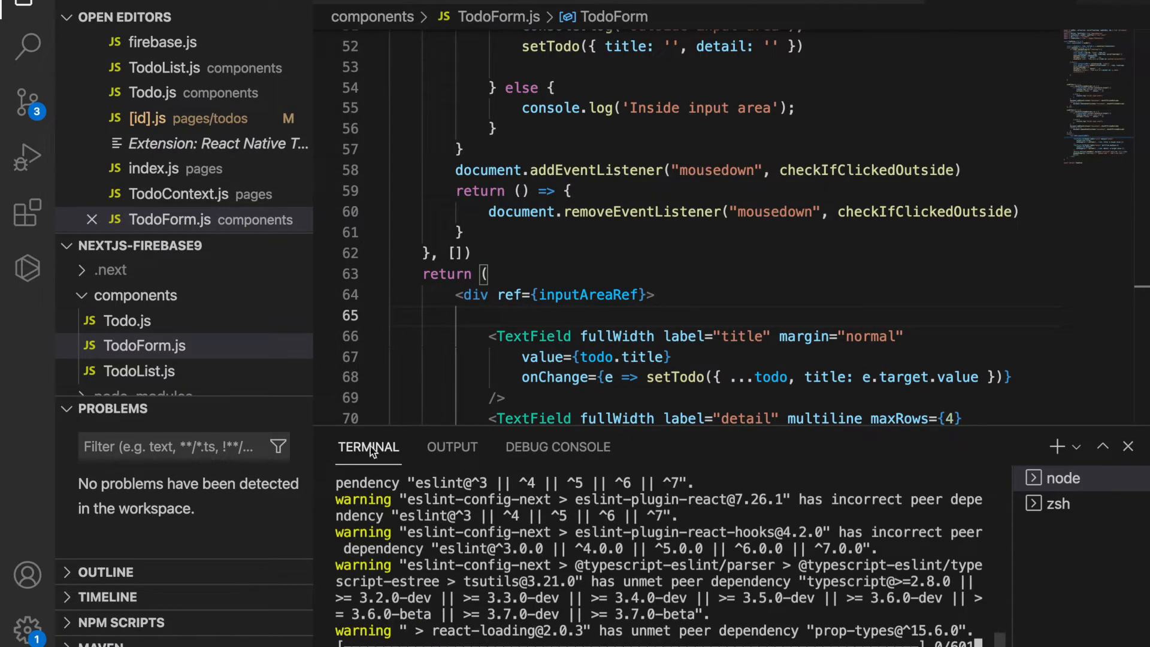
Create a new file named Loading.js inside the components folder.
{"action": "right_click", "coordinate": [135, 294]}
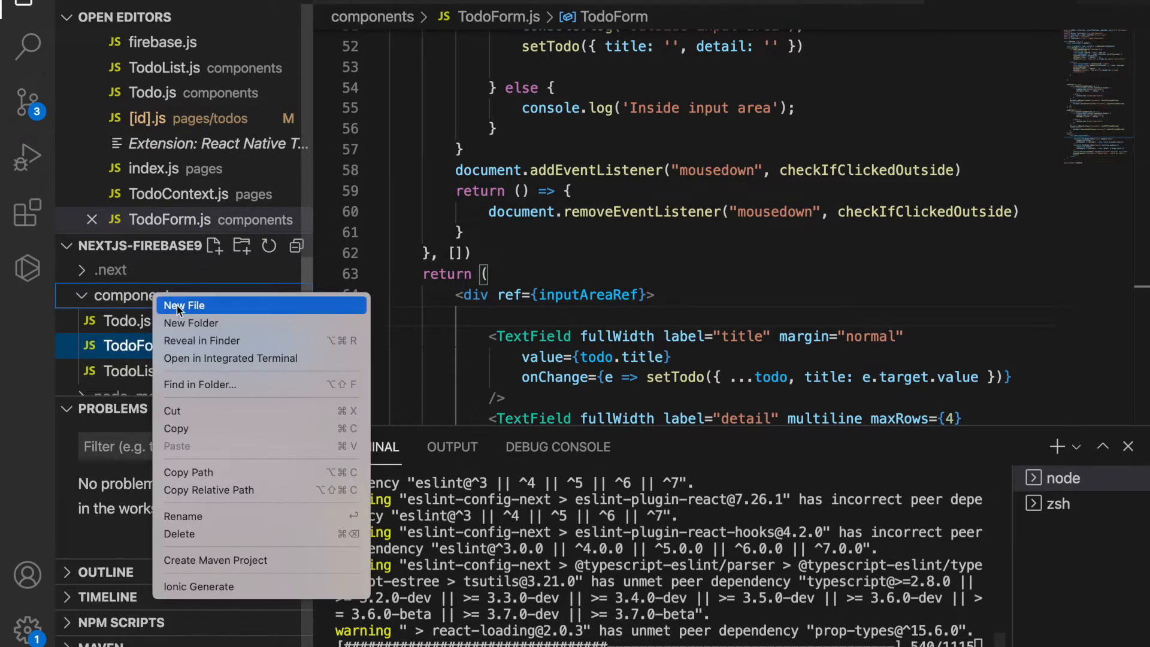
{"action": "left_click", "coordinate": [185, 305]}
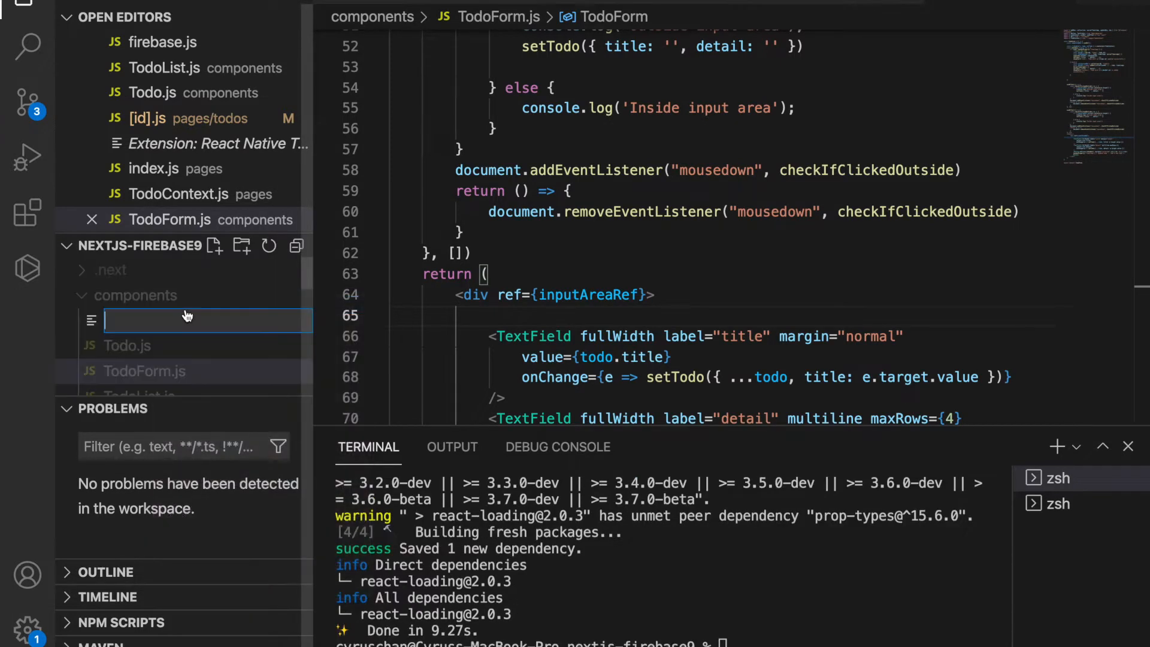
{"action": "type", "text": "Loading.js"}
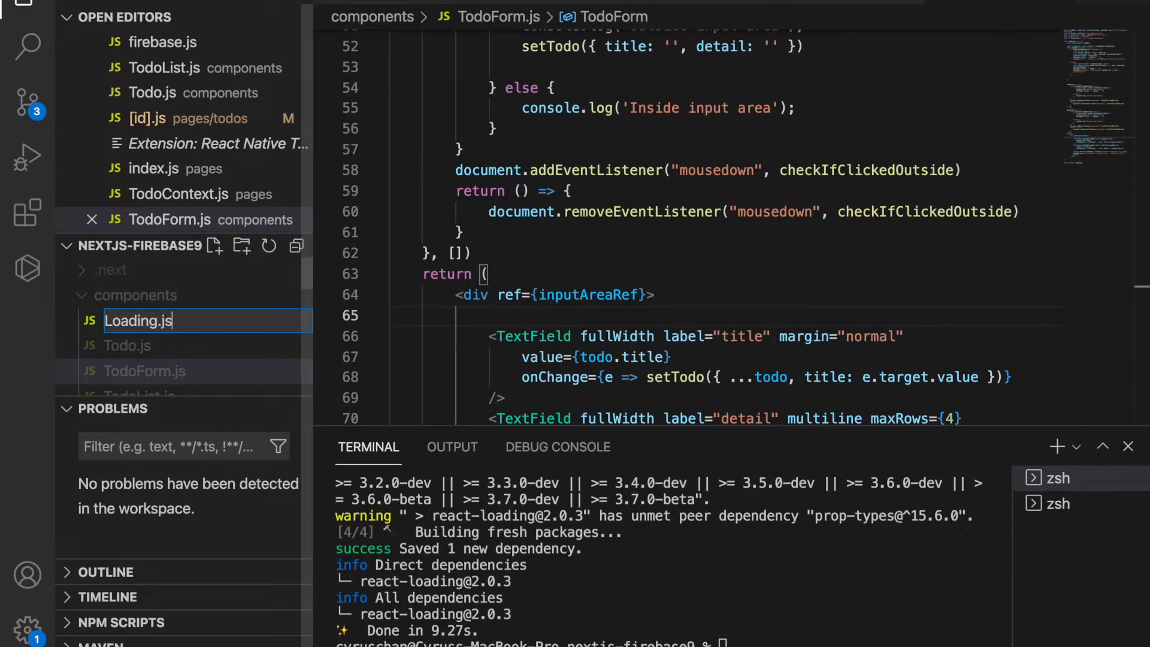
{"action": "key", "text": "Enter"}
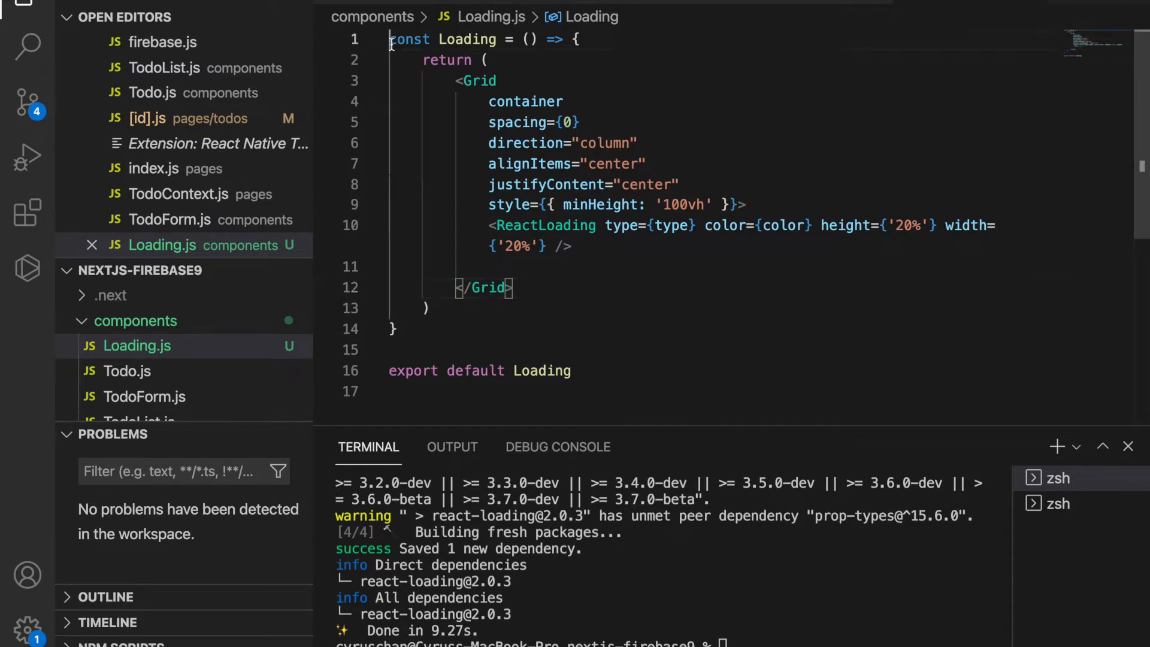
{"action": "type", "text": "import"}
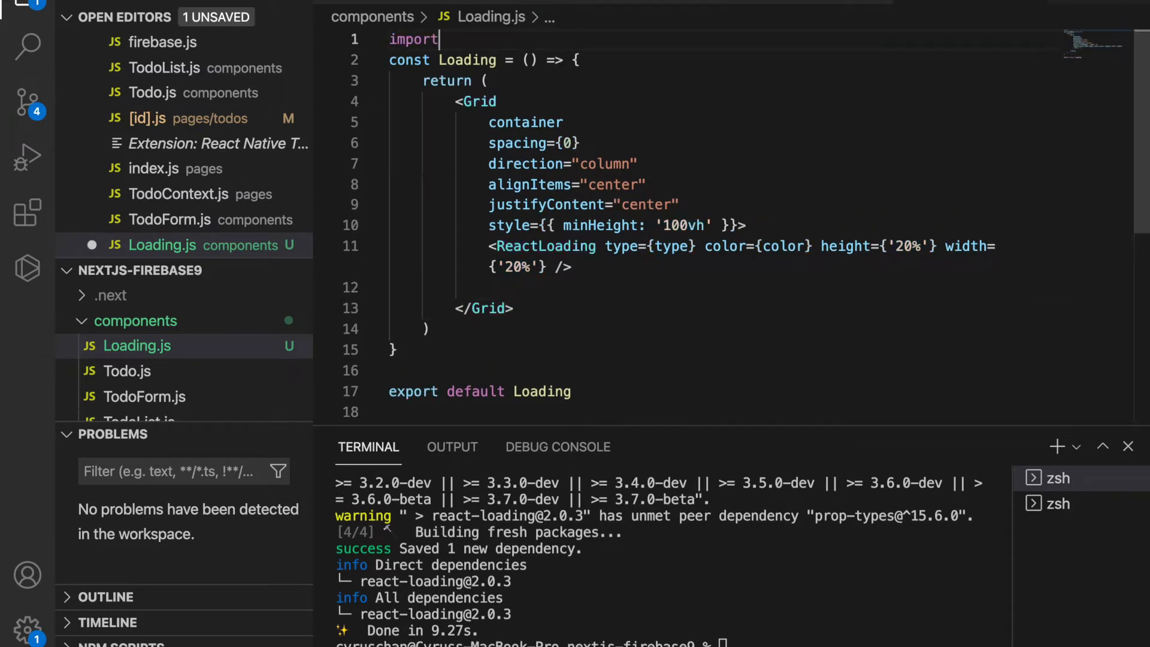
{"action": "type", "text": "ReactLoading from '"}
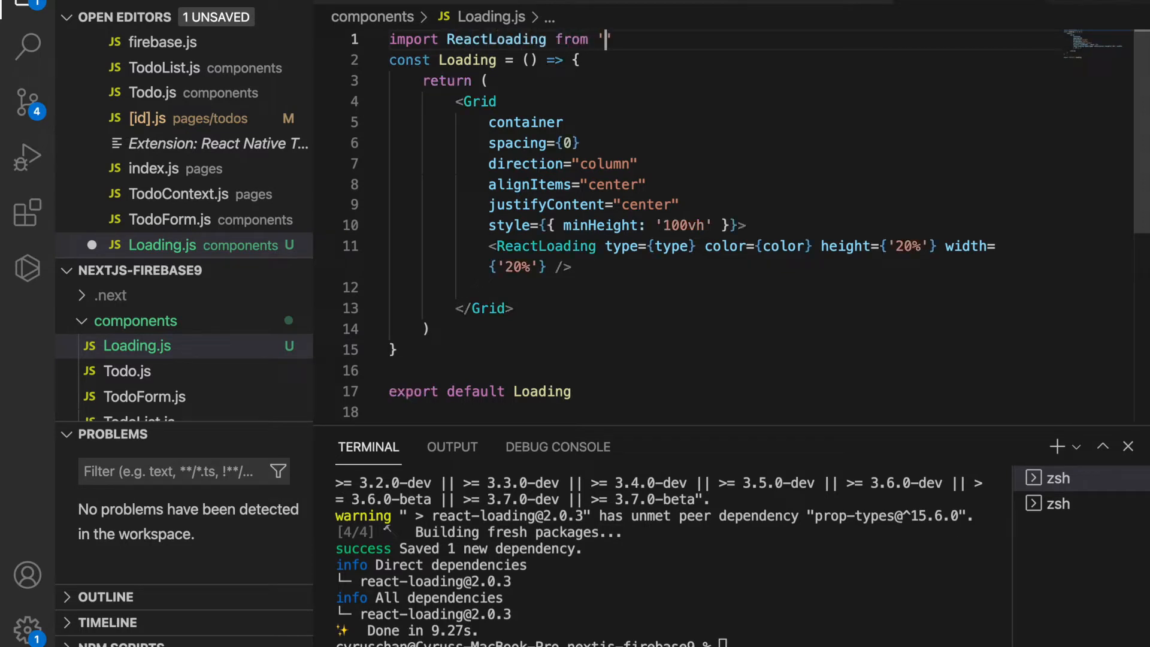
{"action": "type", "text": "react-lo"}
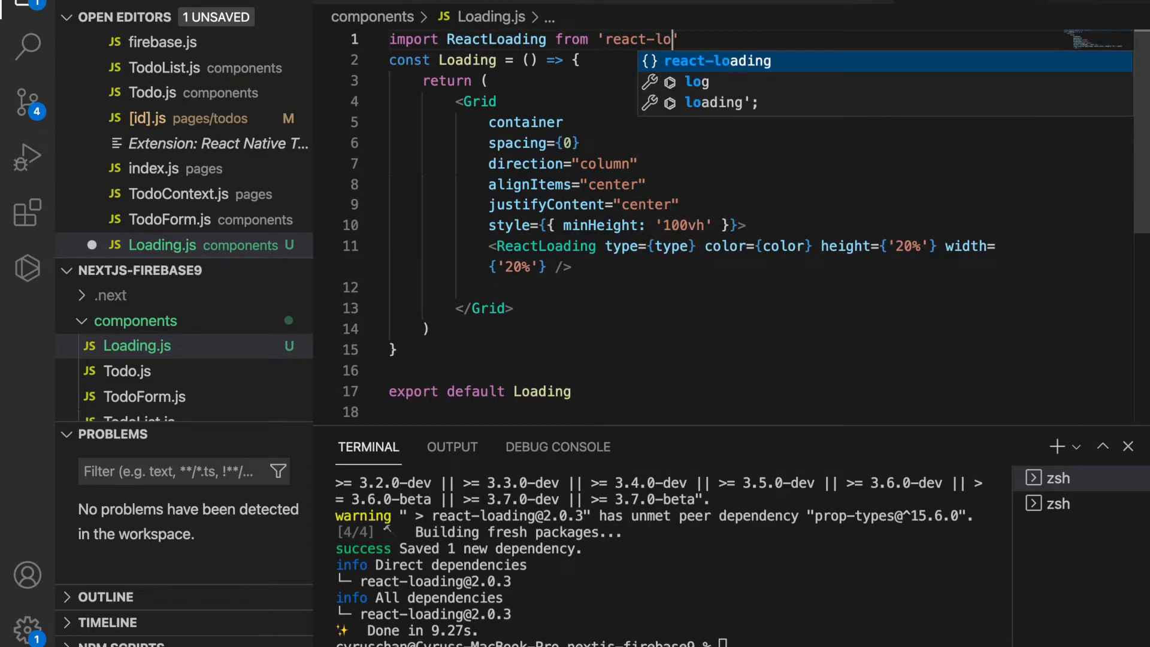
{"action": "key", "text": "Tab"}
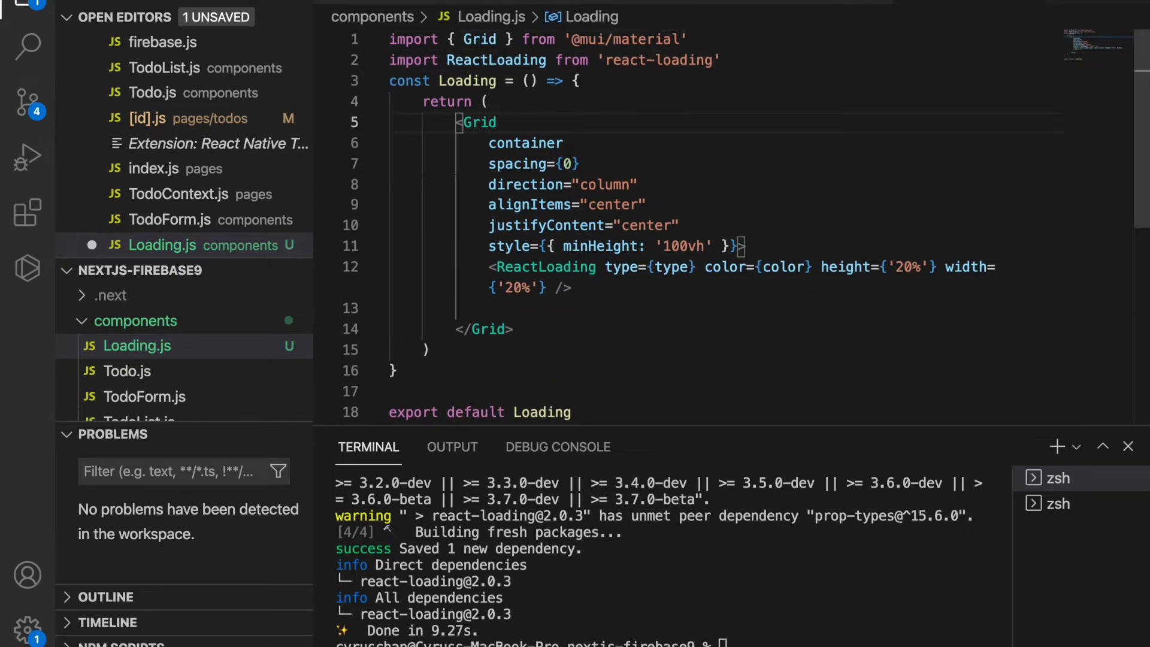
{"action": "mouse_move", "coordinate": [486, 277]}
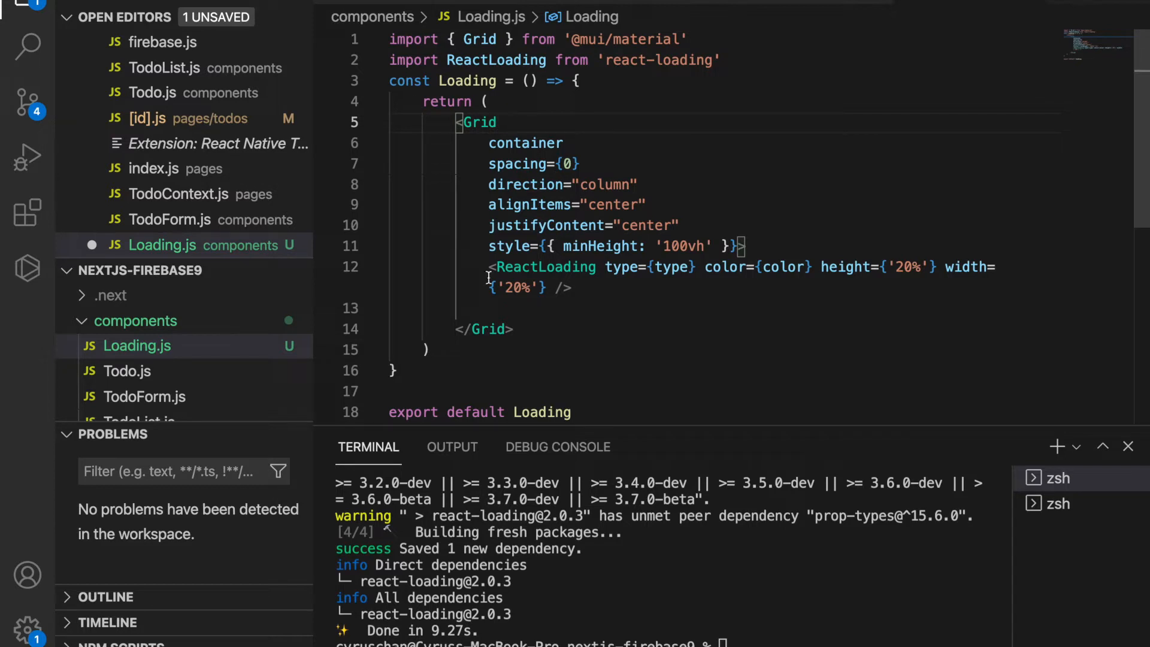
Make the Loading component destructure { type, color } props and pass them to ReactLoading.
{"action": "left_click_drag", "start_coordinate": [488, 246], "coordinate": [743, 245]}
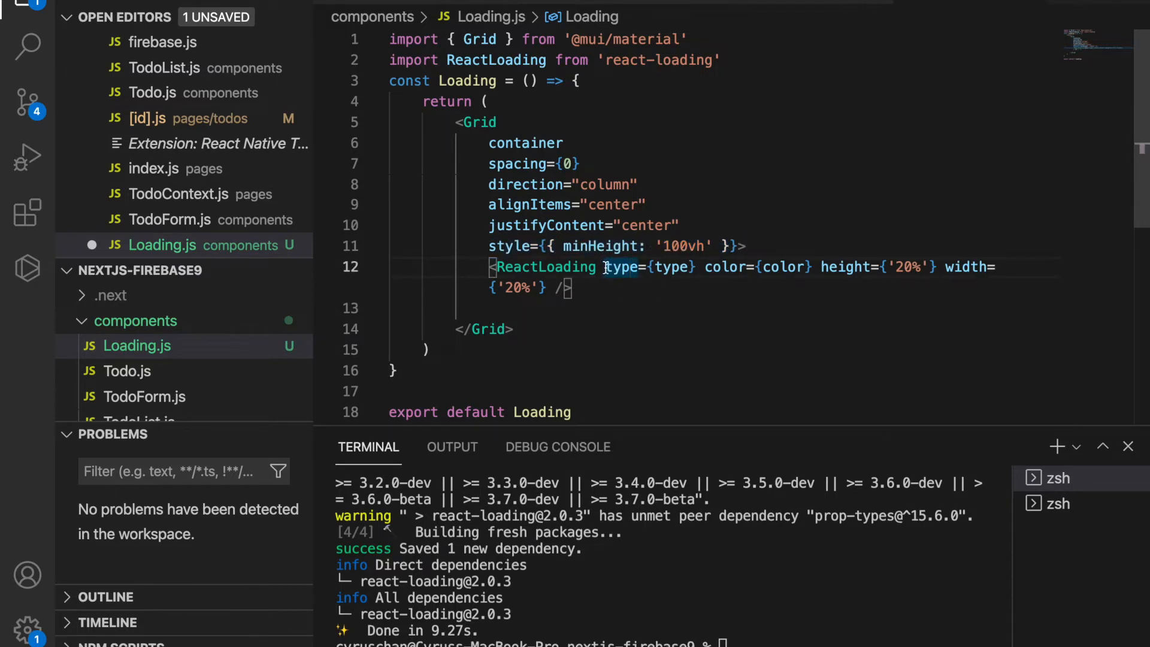
{"action": "left_click_drag", "start_coordinate": [606, 265], "coordinate": [722, 266]}
{"action": "type", "text": "{type"}
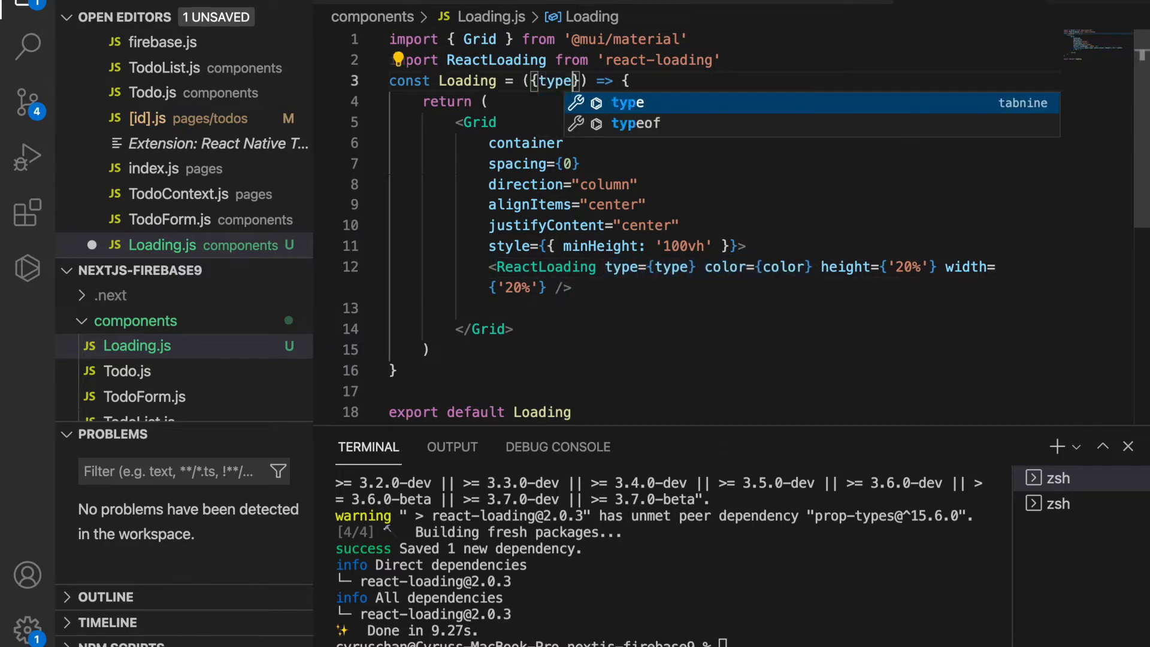
{"action": "type", "text": ", color"}
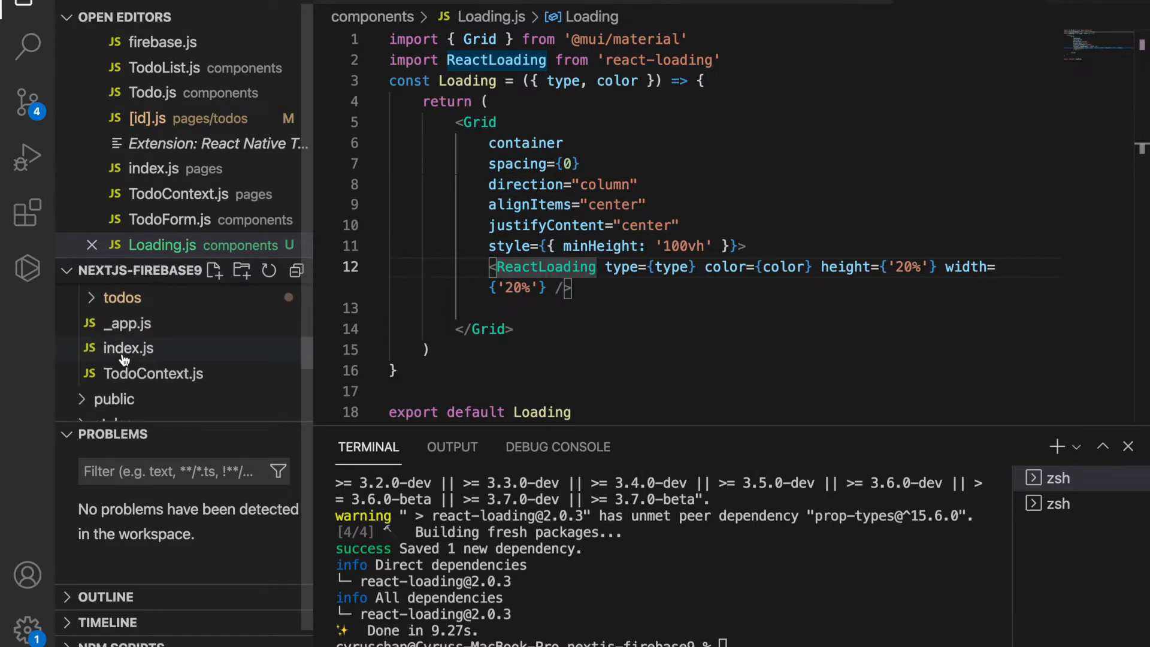
In index.js, return <Loading /> early from Home and import Loading from '../components/Loading'.
{"action": "left_click", "coordinate": [129, 347]}
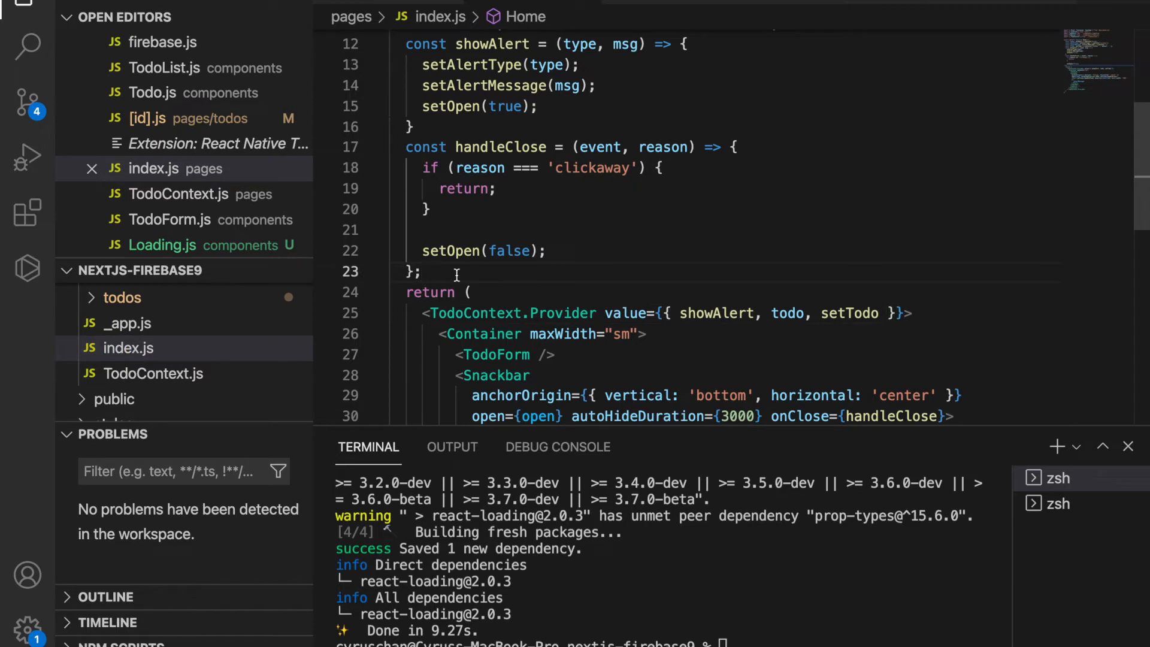
{"action": "type", "text": "return <Loading />;"}
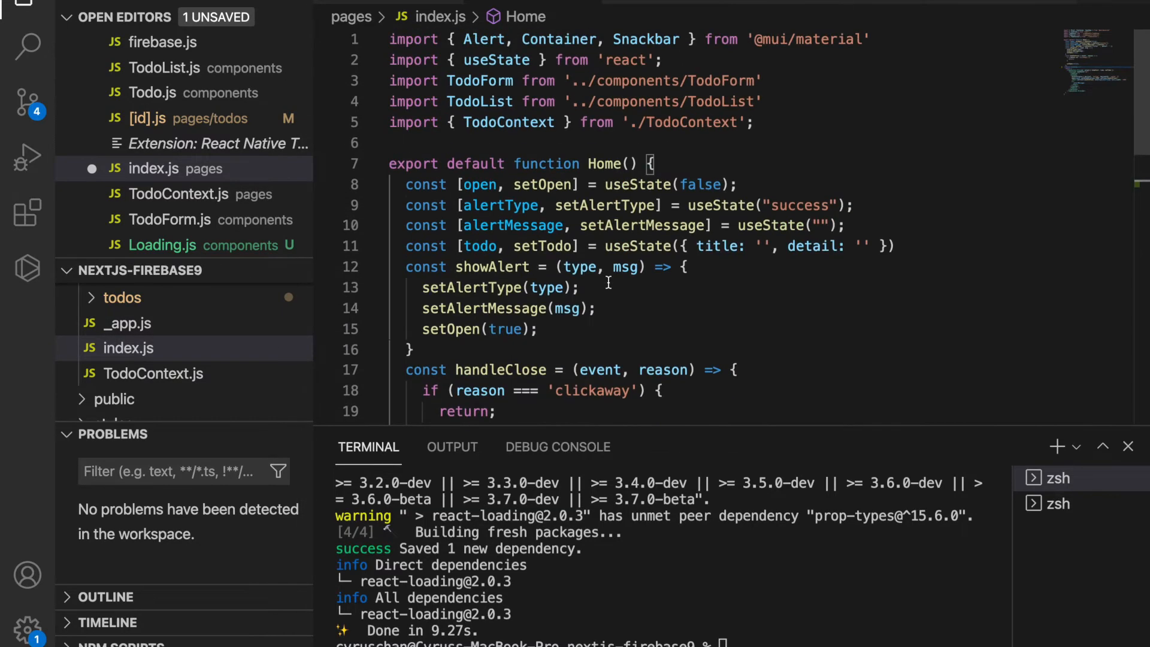
{"action": "type", "text": "import Loading from"}
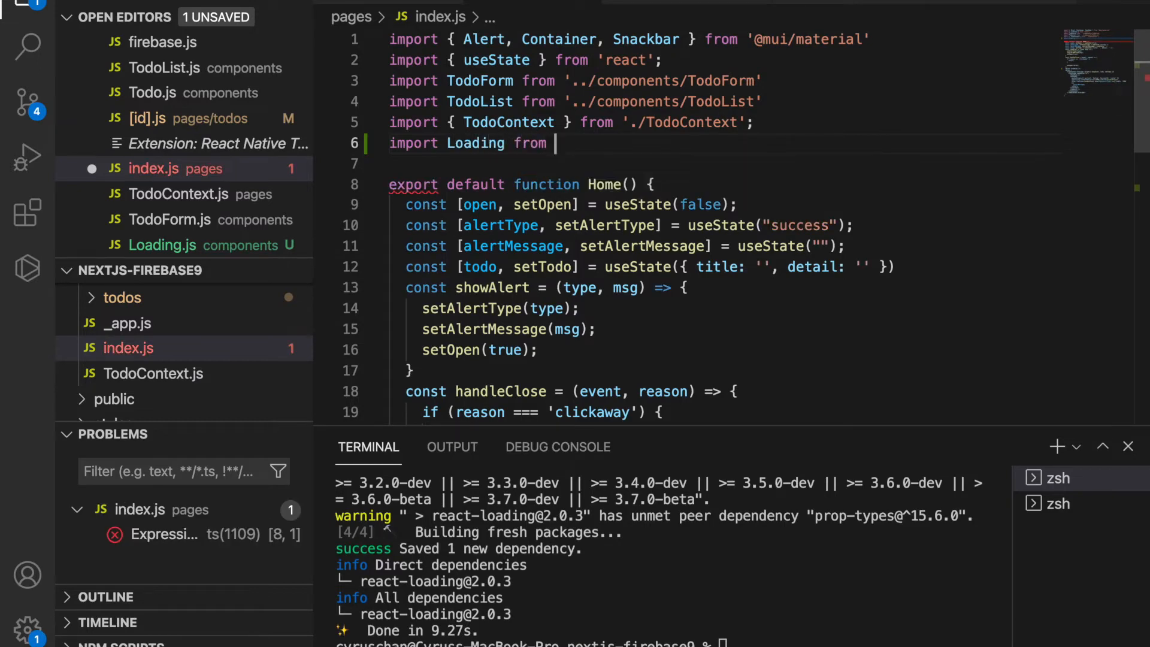
{"action": "type", "text": "'../components/Loading';"}
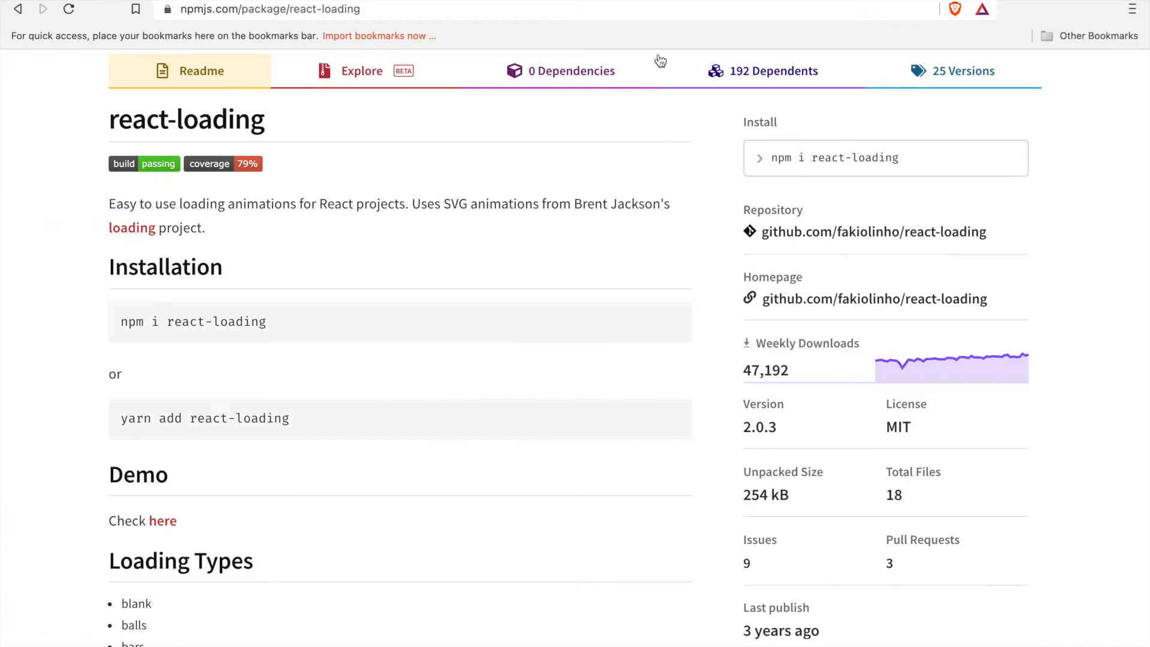
Check the Loading Types list on the react-loading npm page, then return to index.js.
{"action": "left_click", "coordinate": [161, 521]}
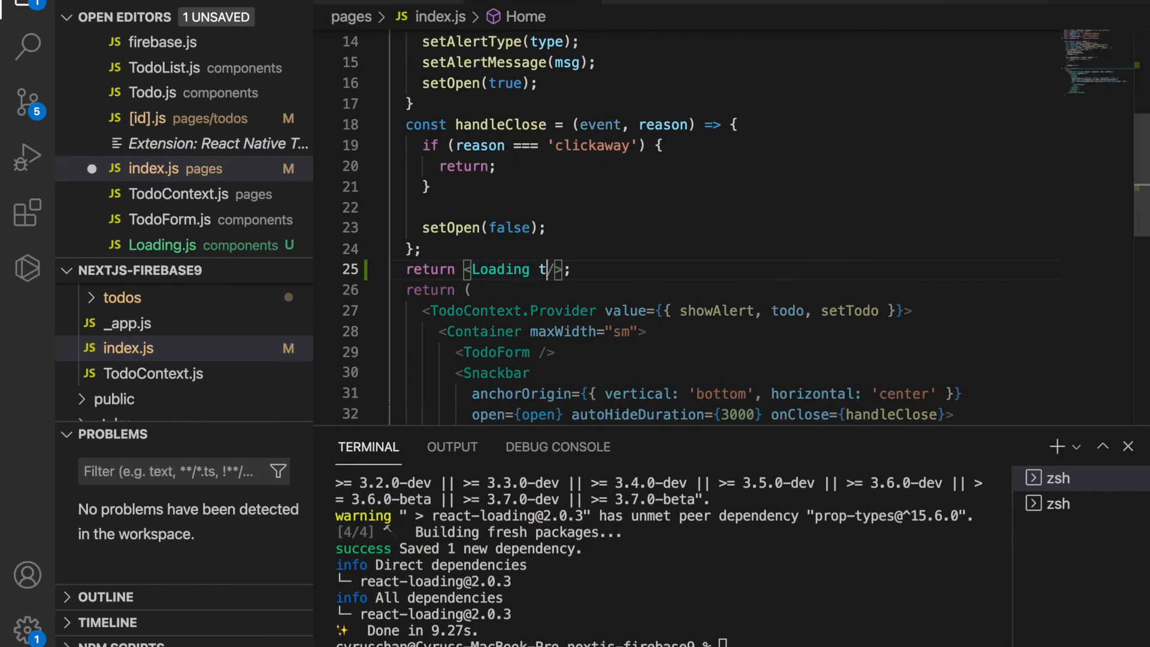
Give the rendered Loading element type="bubbles" and color="yellowgreen" and save index.js.
{"action": "type", "text": "ype=\""}
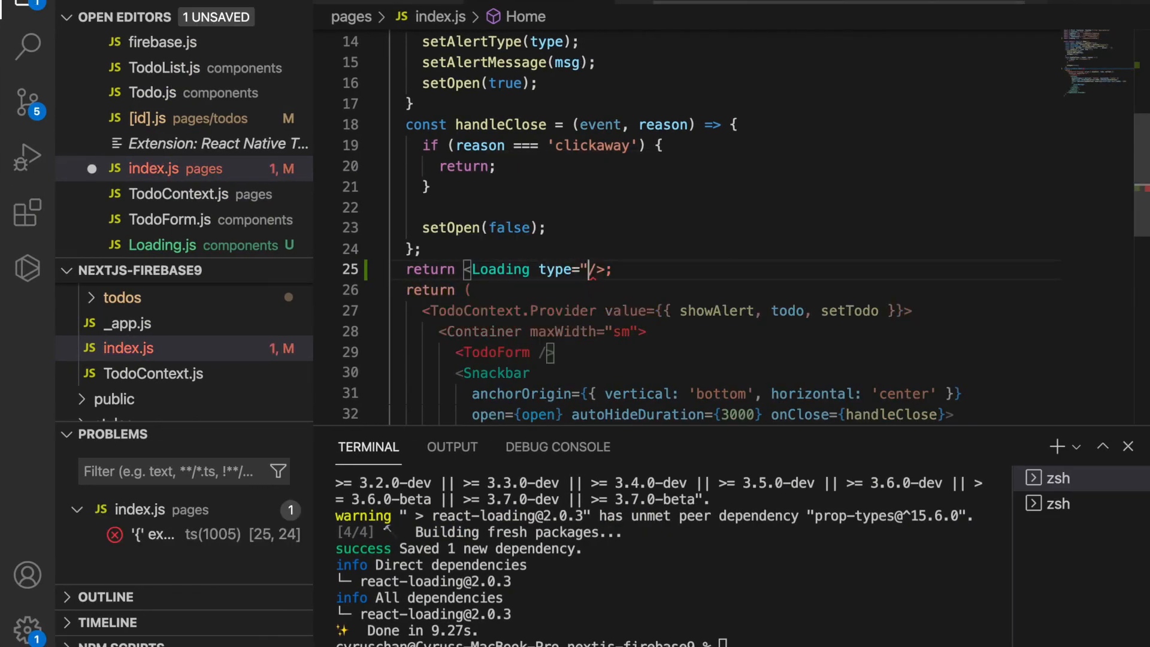
{"action": "type", "text": "bubbles"}
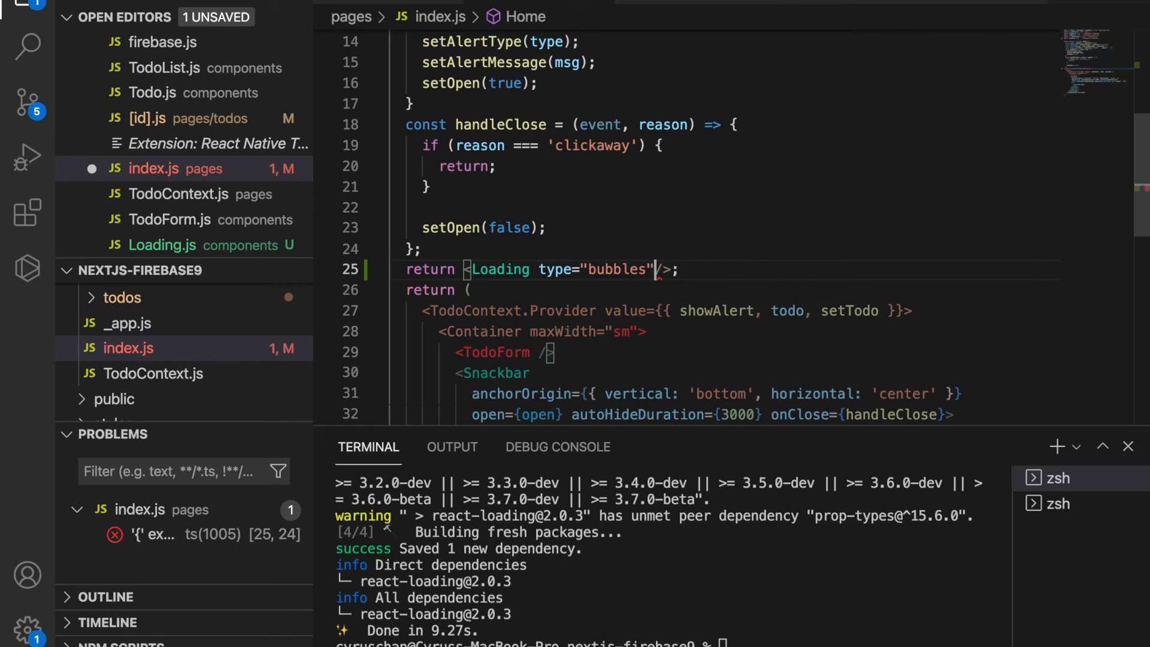
{"action": "type", "text": "color="}
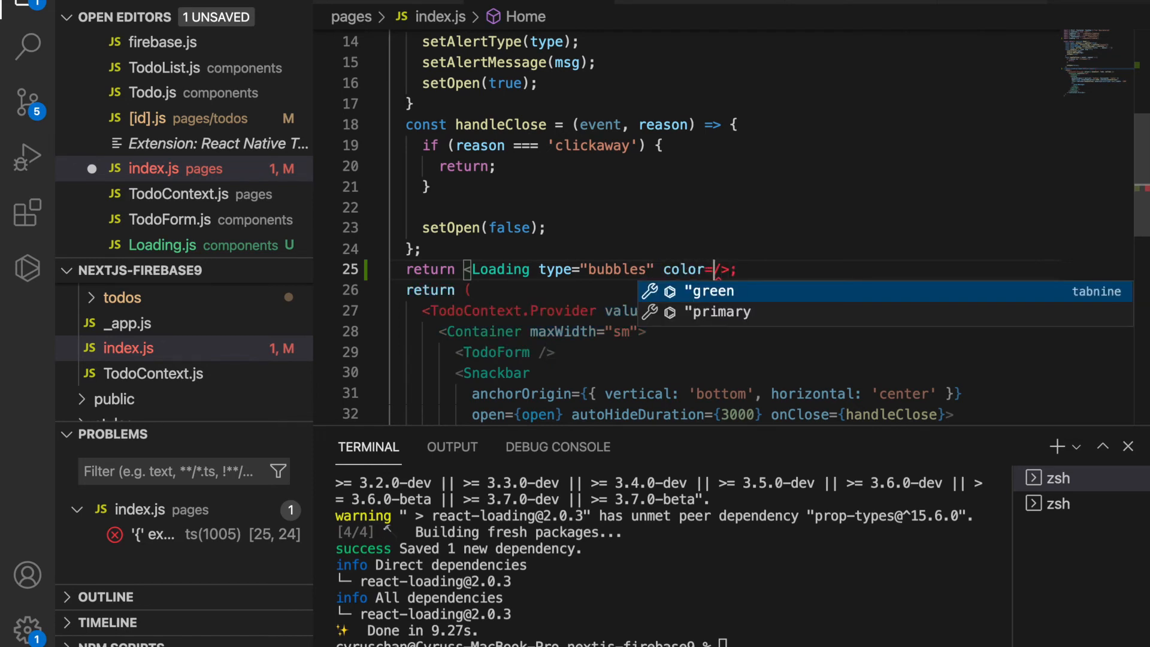
{"action": "type", "text": "yellow"}
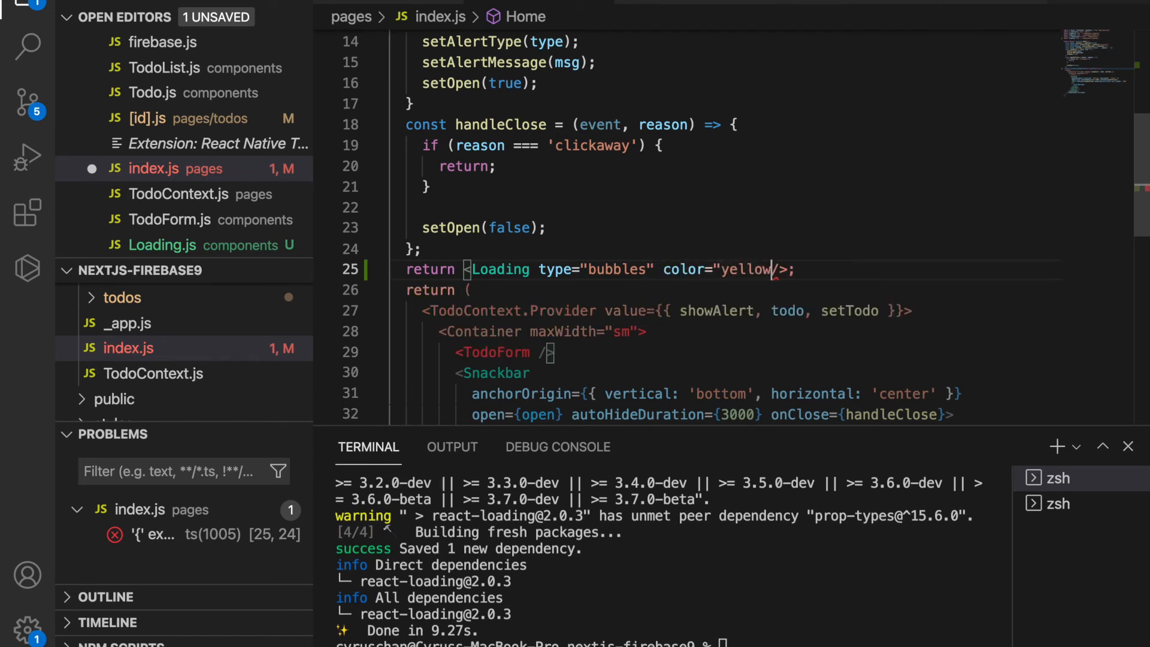
{"action": "type", "text": "green"}
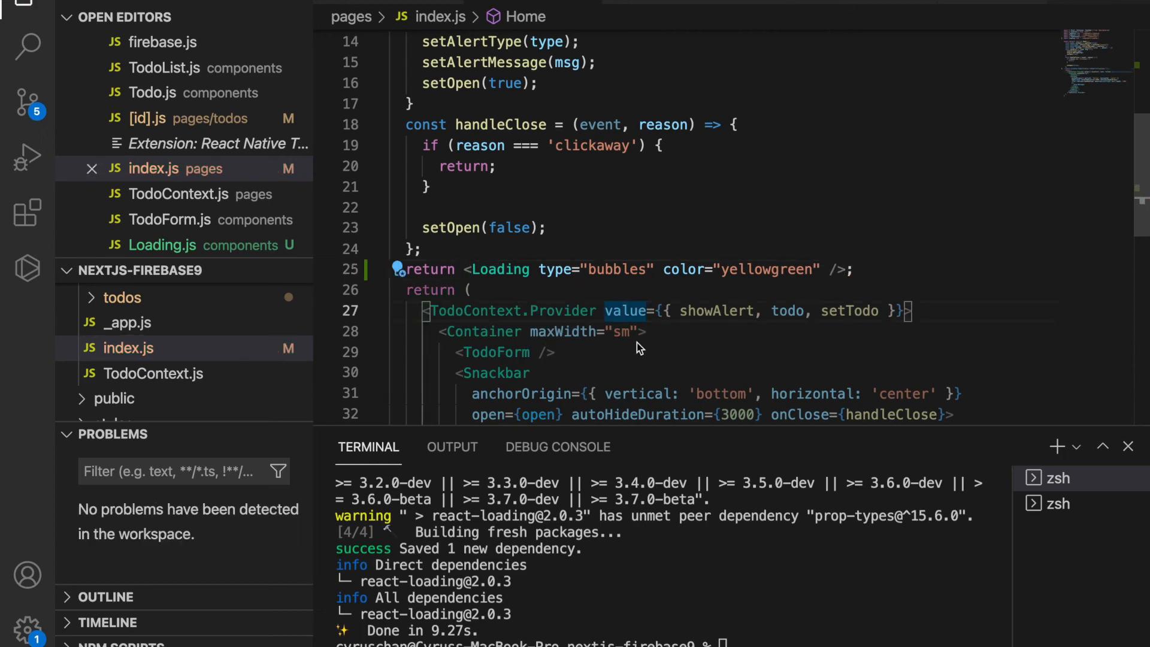